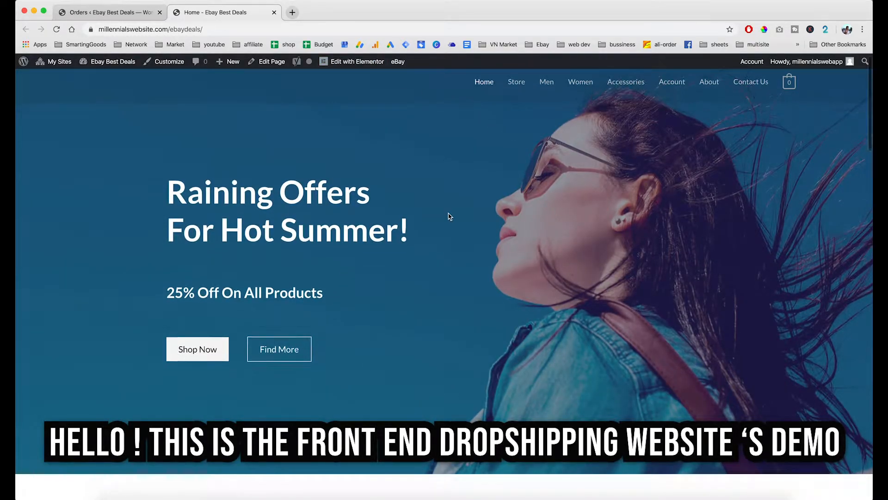
# Scroll down to Featured Products and open the Digital Car Voltmeter product page.
pyautogui.scroll(-3)
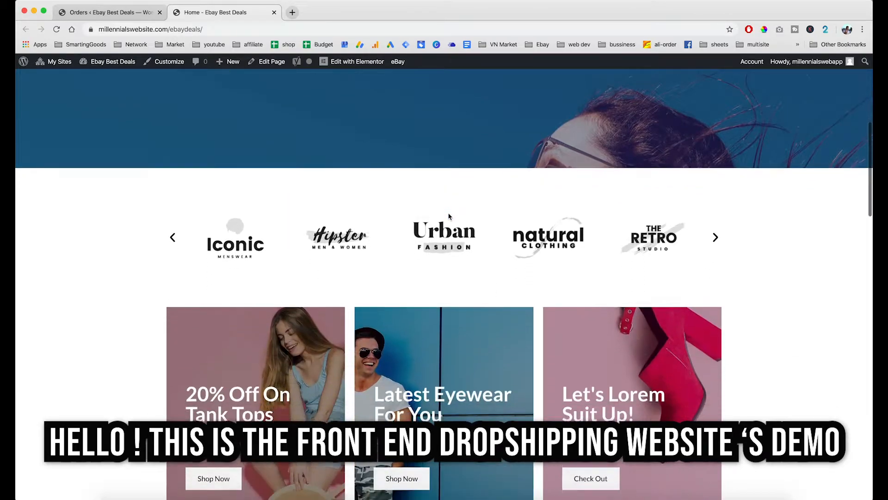
pyautogui.scroll(-3)
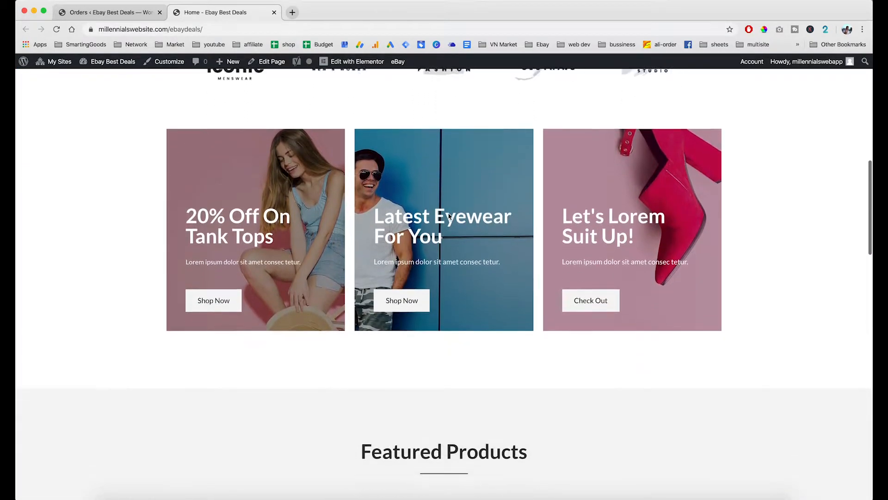
pyautogui.scroll(-3)
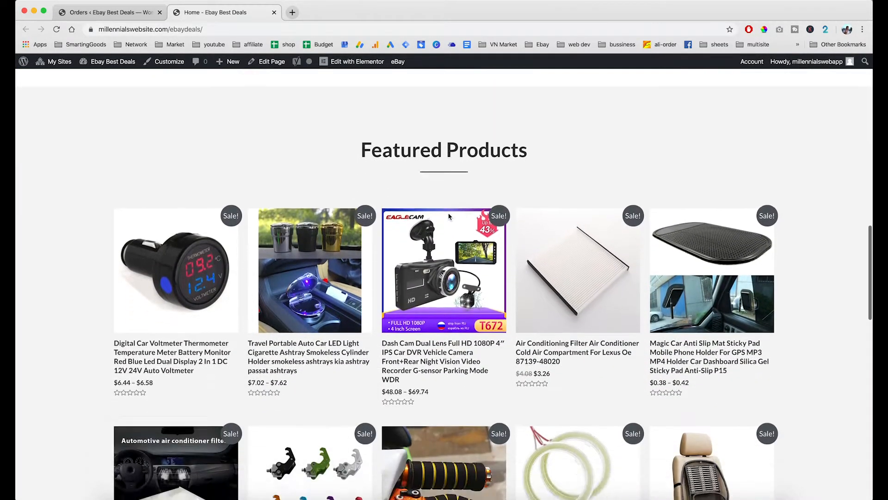
pyautogui.scroll(-3)
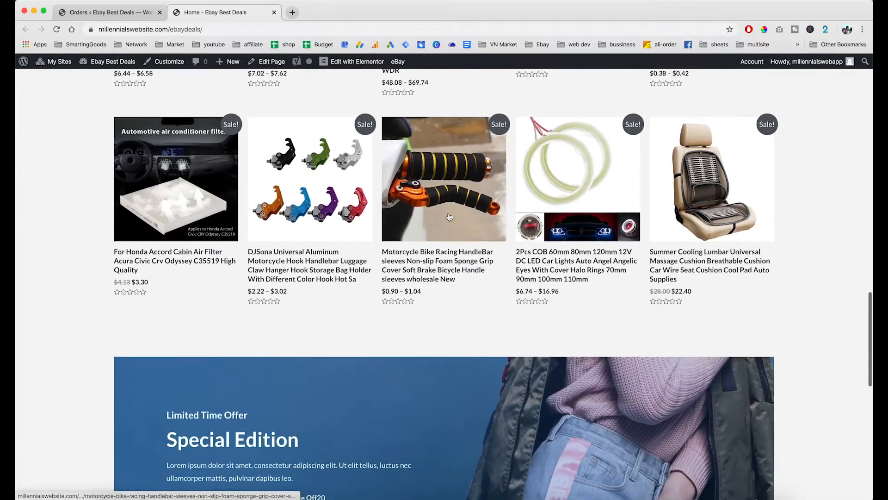
pyautogui.scroll(-3)
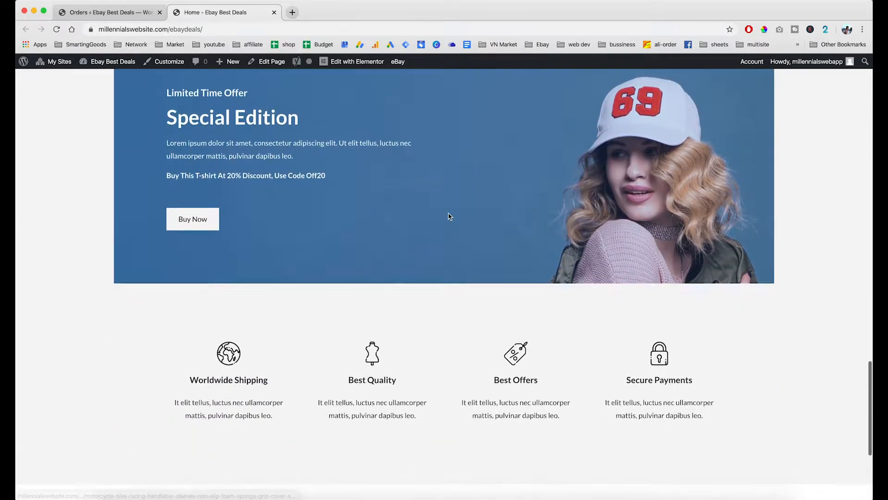
pyautogui.scroll(-3)
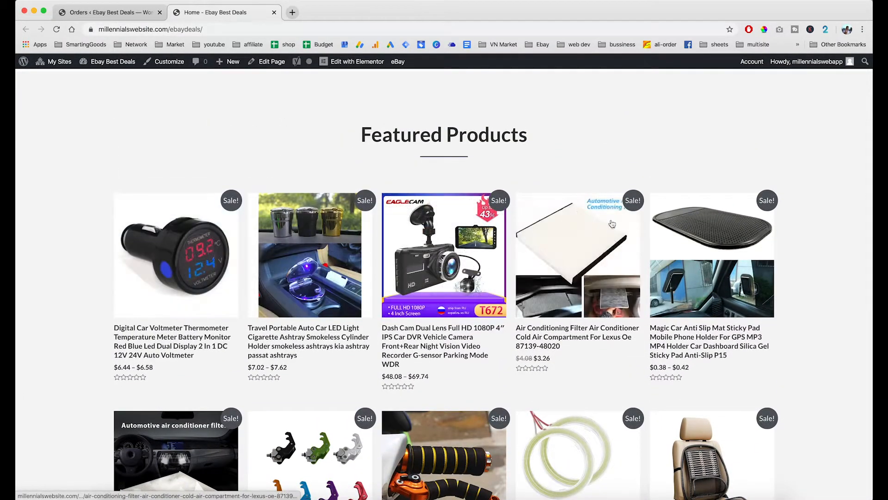
pyautogui.scroll(-3)
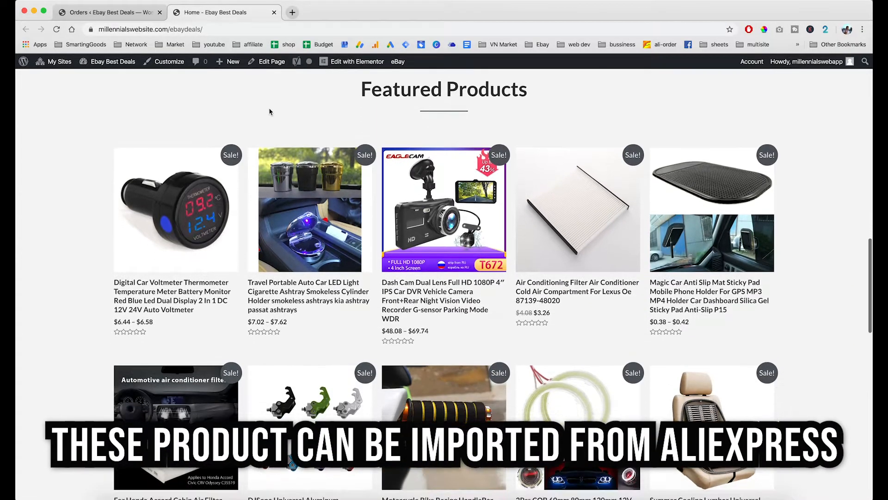
pyautogui.scroll(-3)
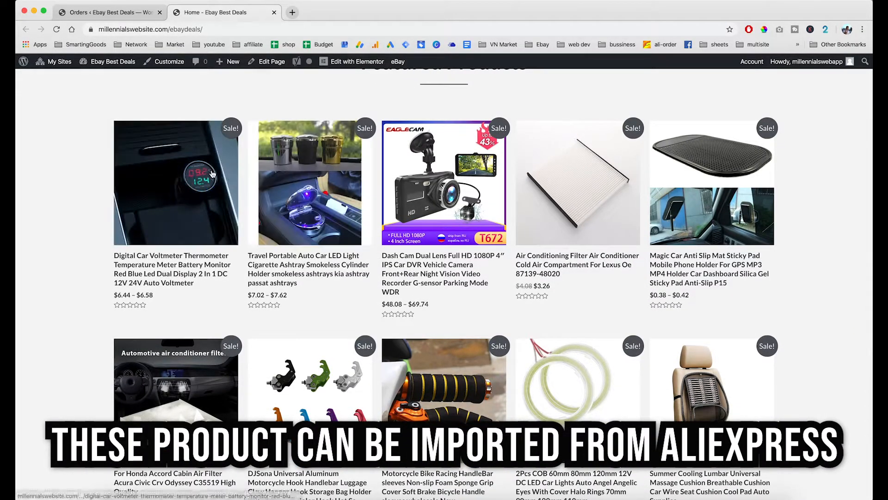
pyautogui.click(176, 183)
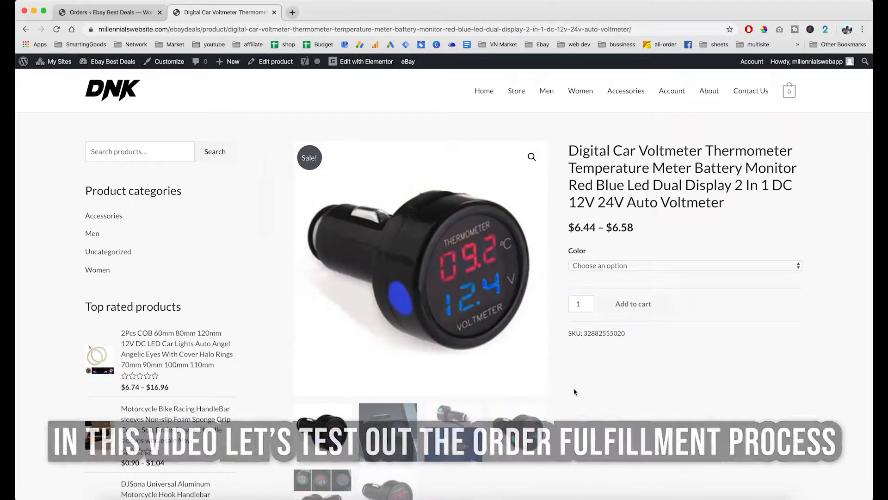
# Scroll through the voltmeter's description and details, then back to the top.
pyautogui.scroll(-3)
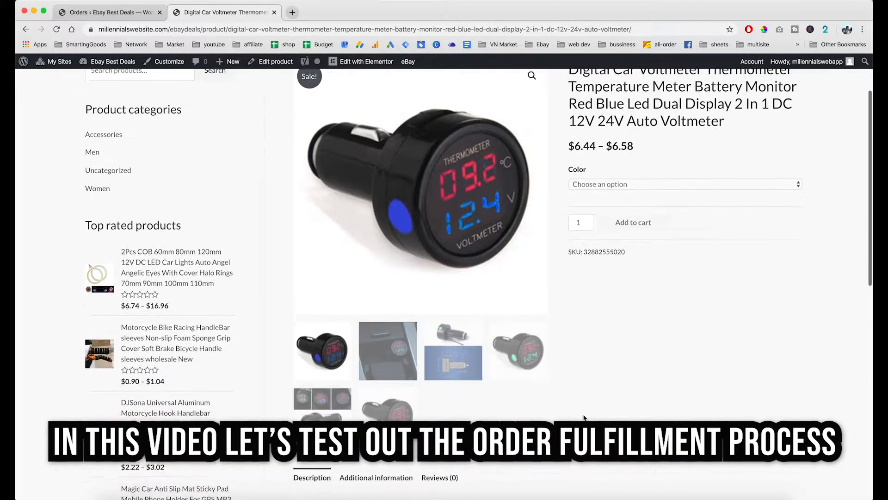
pyautogui.scroll(-3)
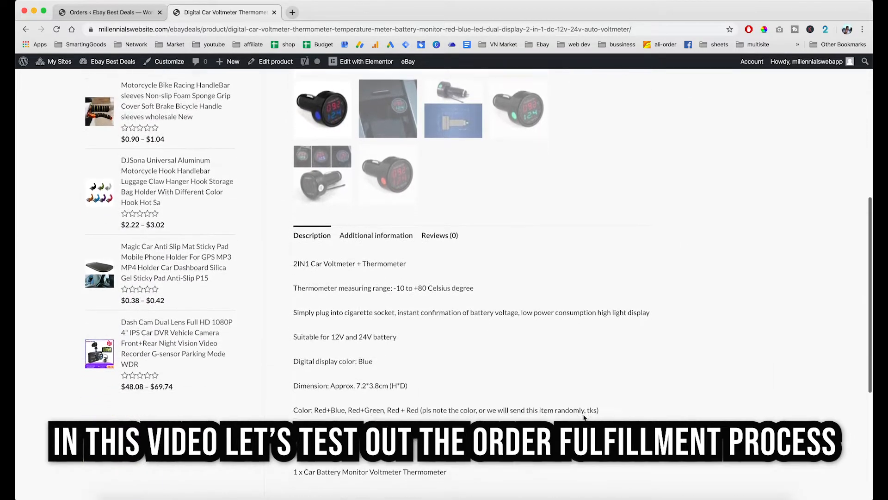
pyautogui.scroll(-3)
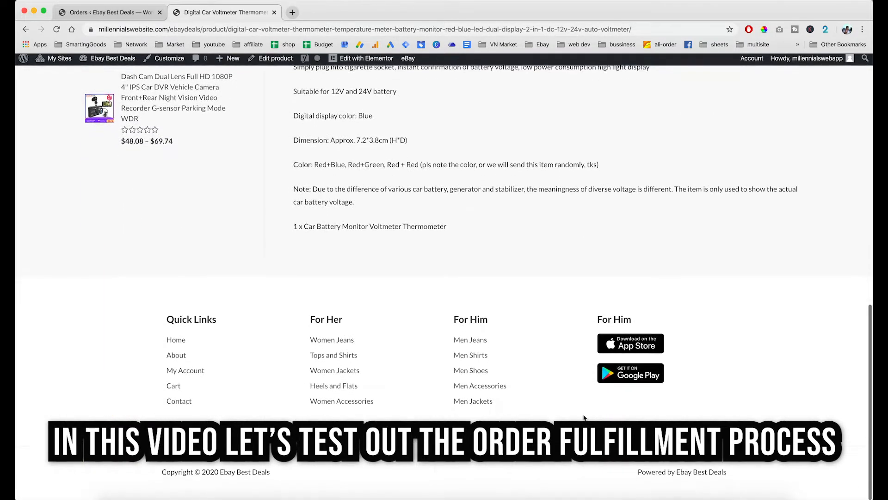
pyautogui.scroll(3)
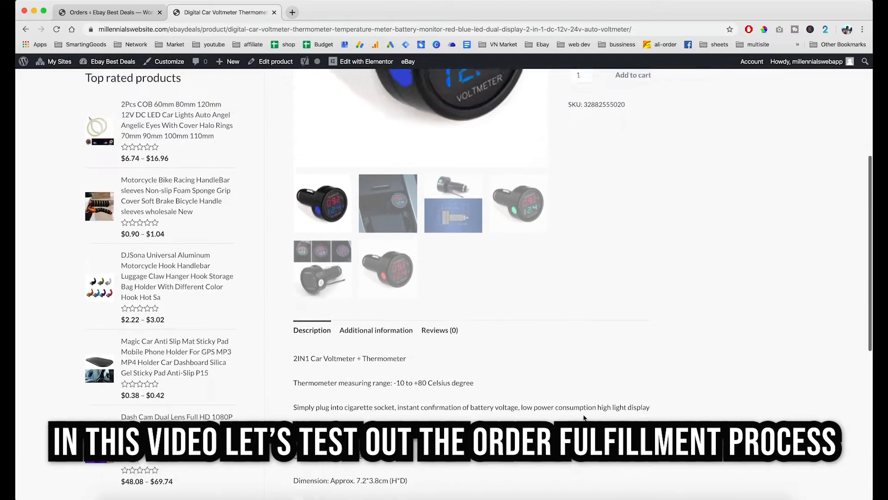
pyautogui.scroll(3)
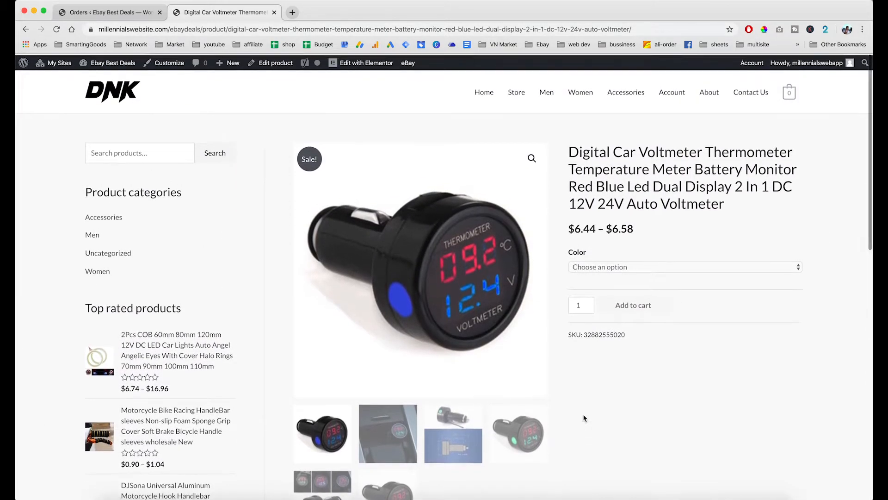
# Add the Blue voltmeter variant ($6.58) to the cart and go to the cart.
pyautogui.click(684, 267)
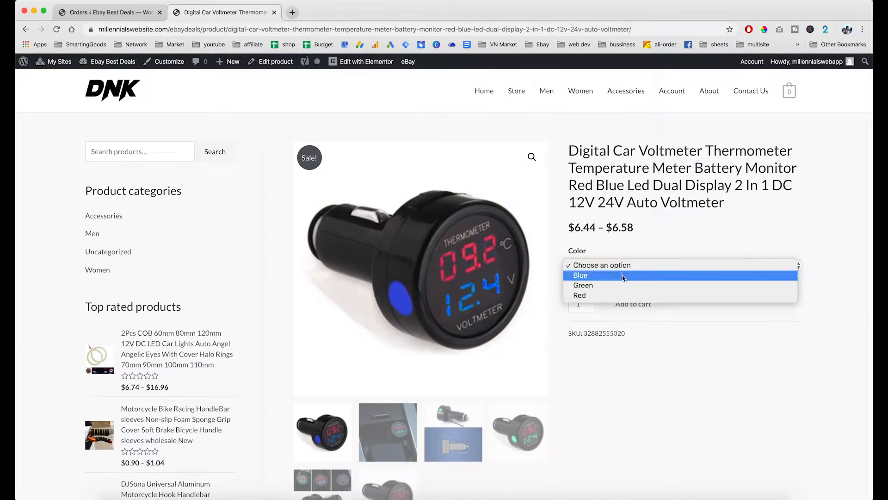
pyautogui.click(581, 275)
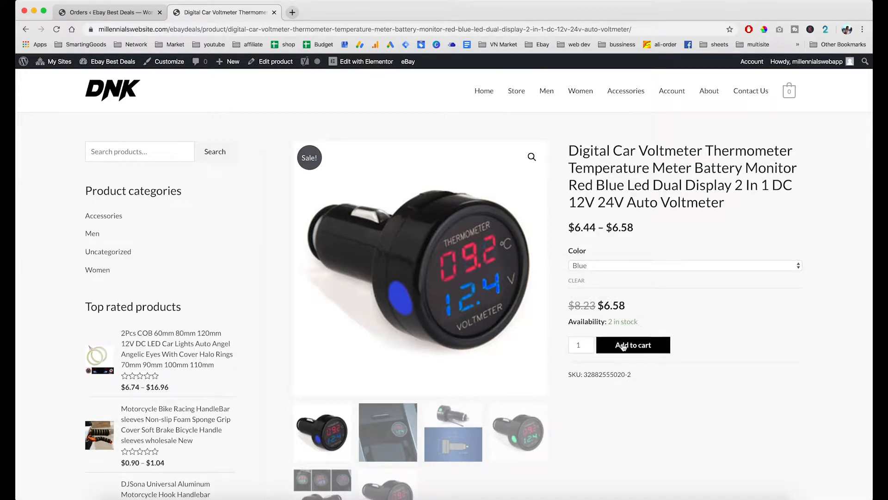
pyautogui.click(633, 345)
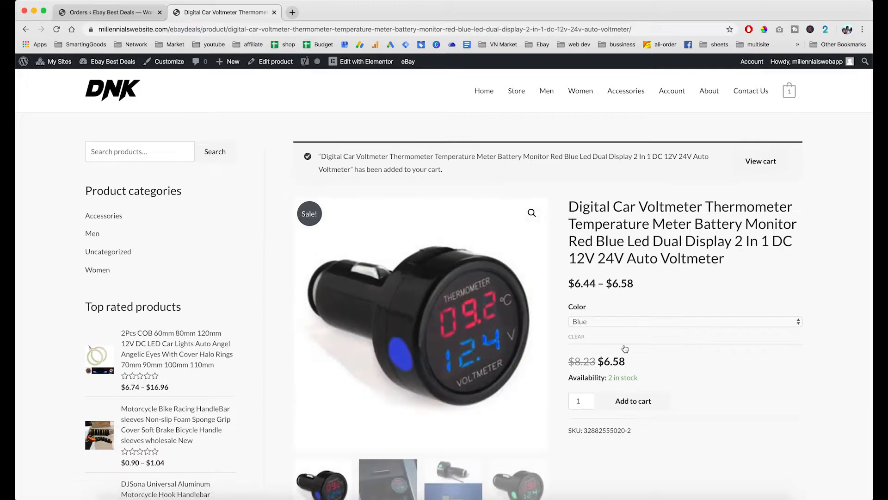
pyautogui.click(761, 161)
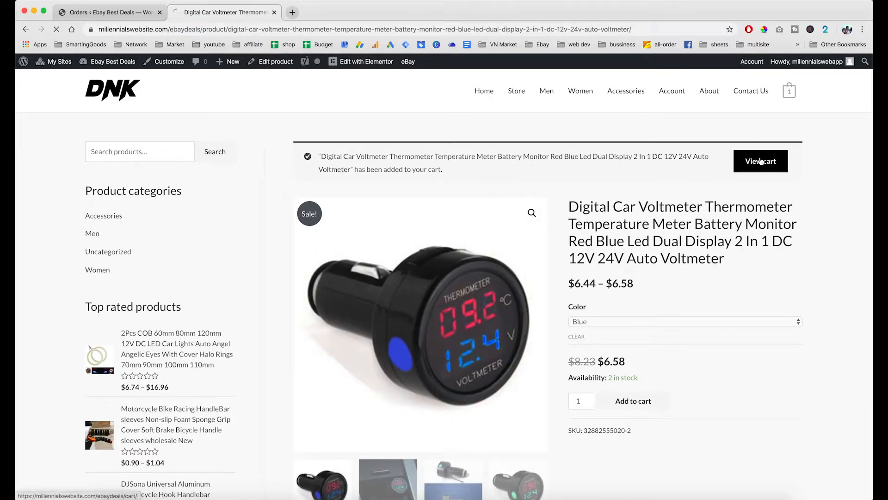
# Apply coupon 'vipaccess' to bring the $6.58 total to $0.00, then proceed to checkout.
pyautogui.click(760, 161)
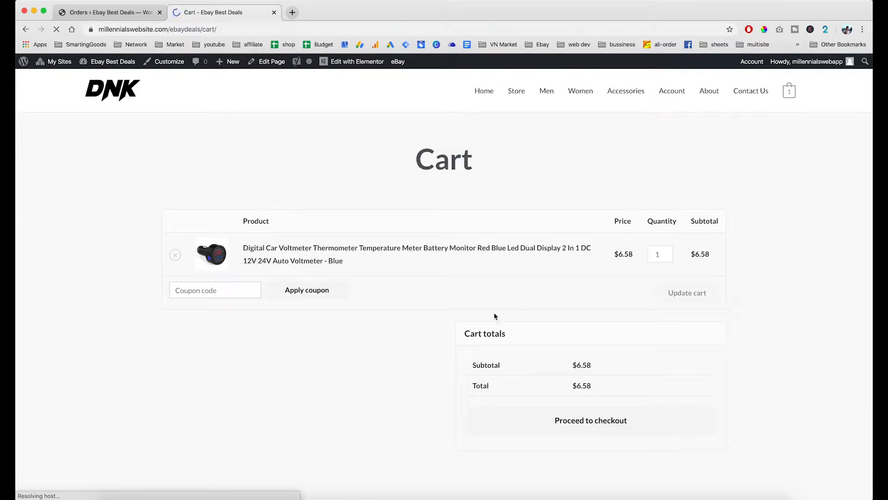
pyautogui.click(214, 289)
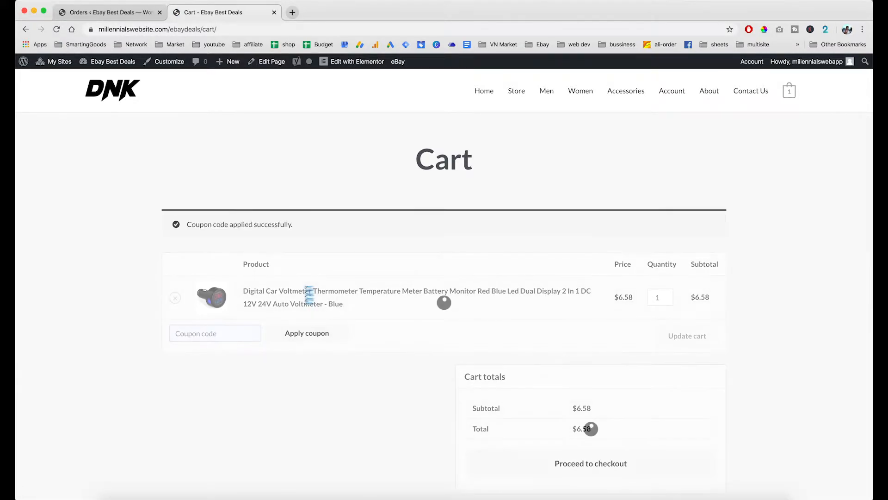
pyautogui.scroll(-3)
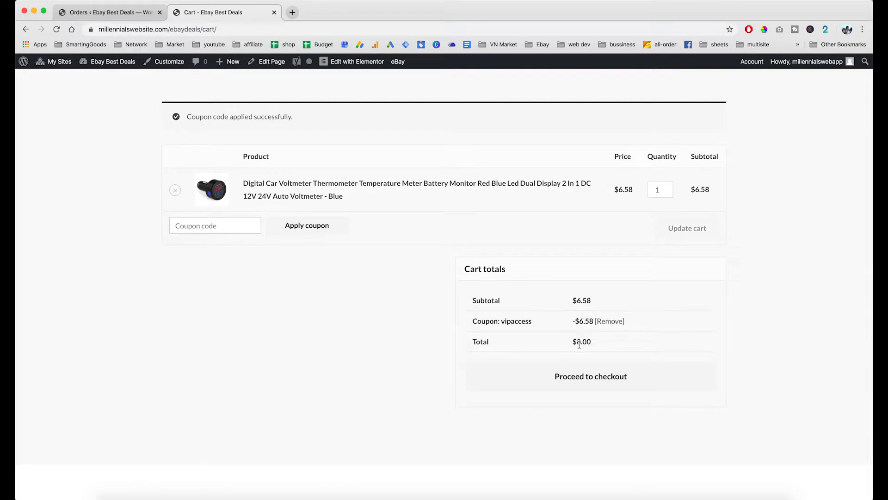
pyautogui.click(590, 376)
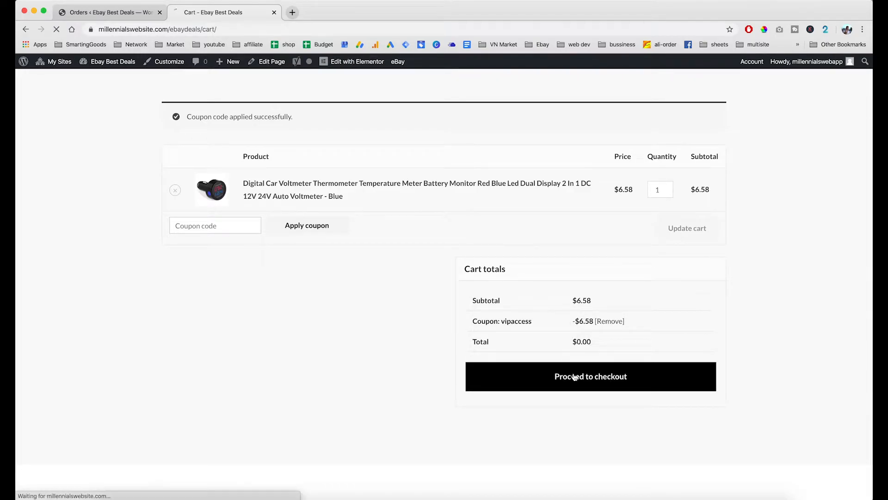
# Place test order 3431 for the voltmeter at a $0.00 total.
pyautogui.click(590, 376)
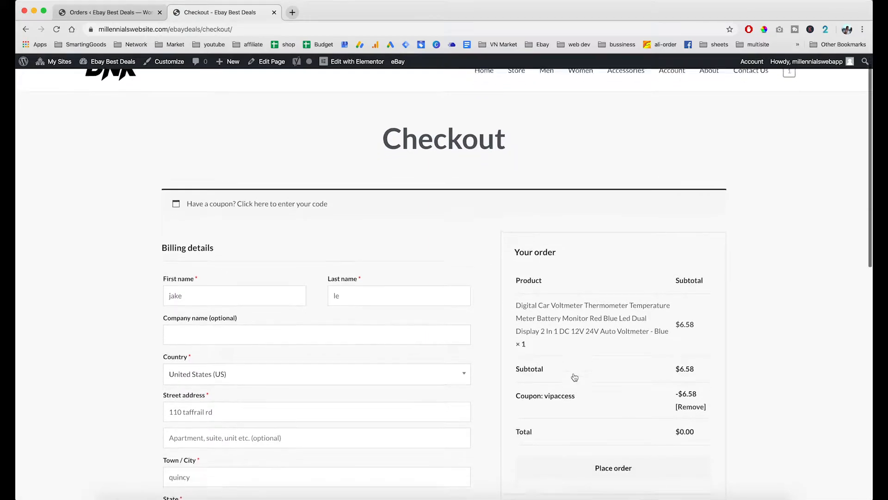
pyautogui.scroll(-3)
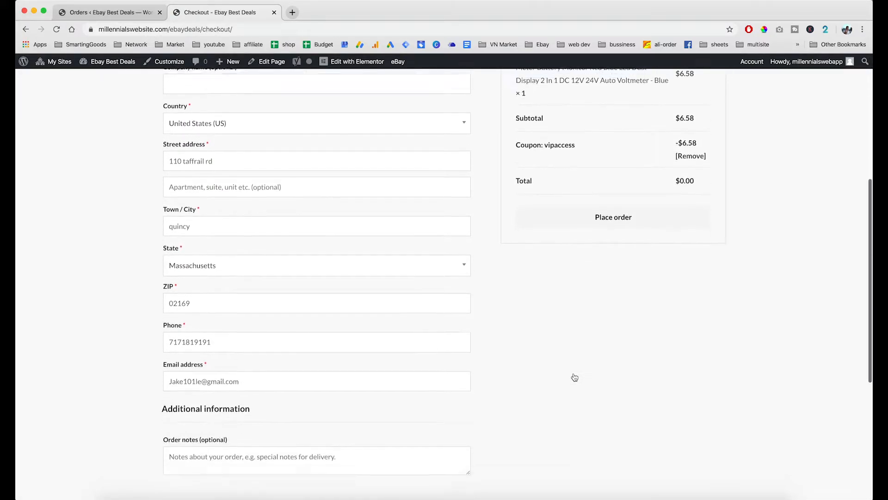
pyautogui.scroll(-3)
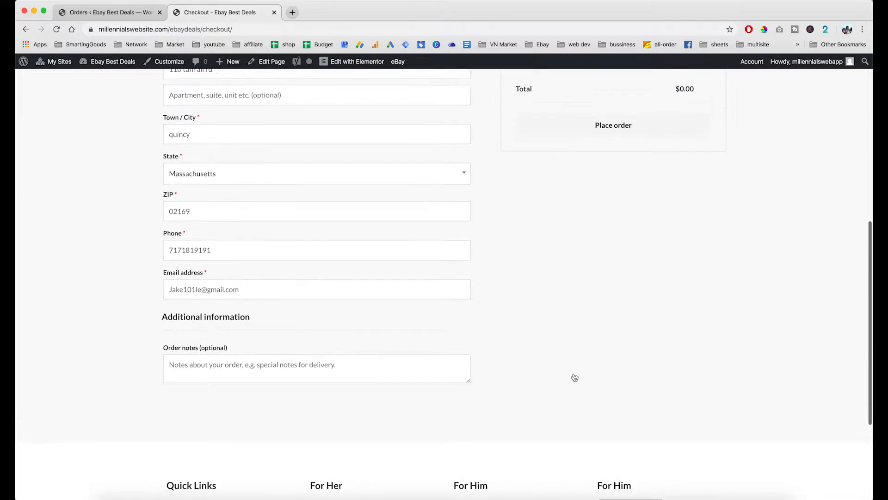
pyautogui.scroll(3)
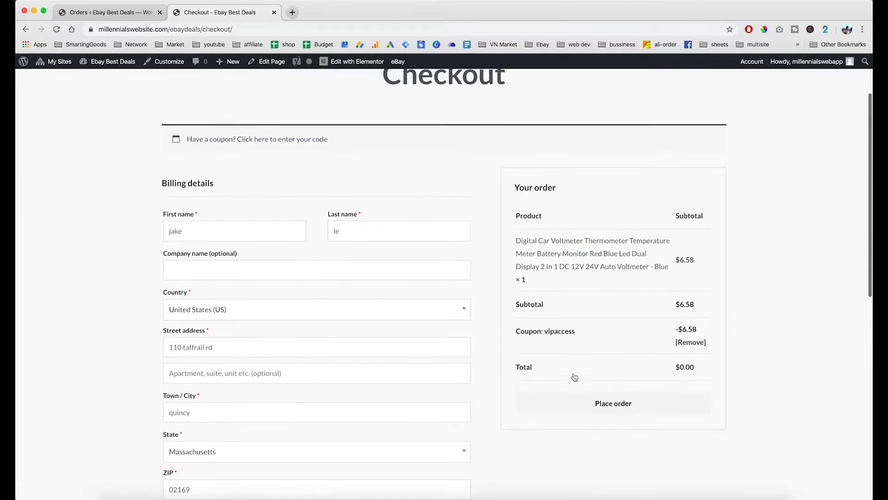
pyautogui.moveTo(286, 448)
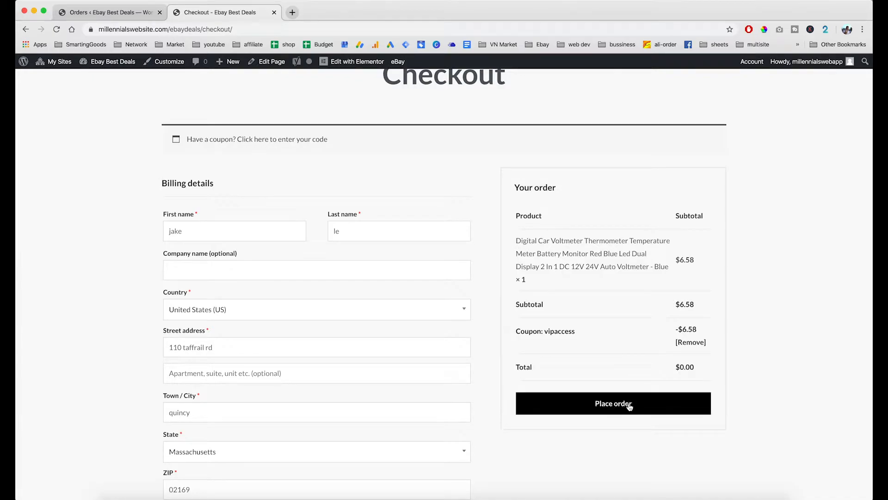
pyautogui.click(613, 403)
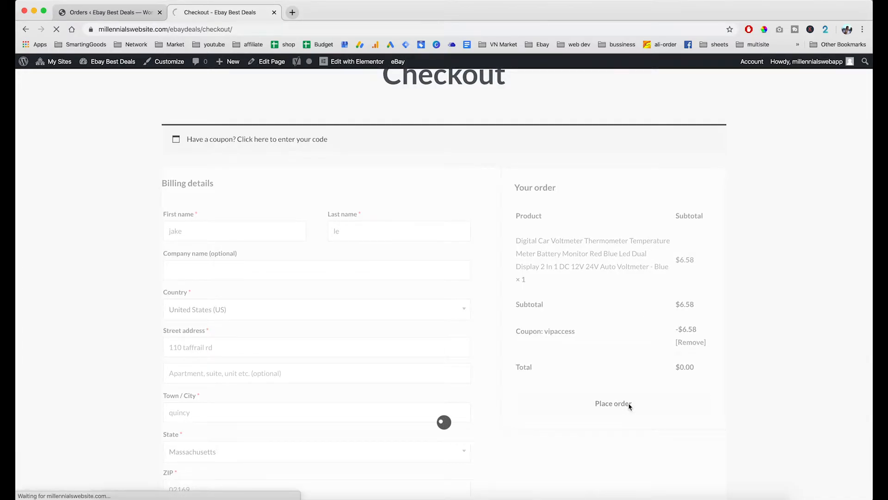
pyautogui.click(614, 404)
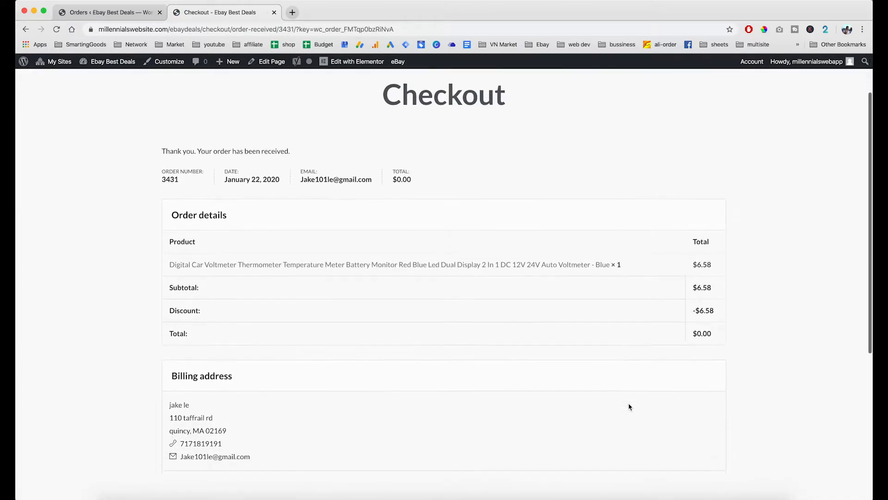
pyautogui.scroll(-3)
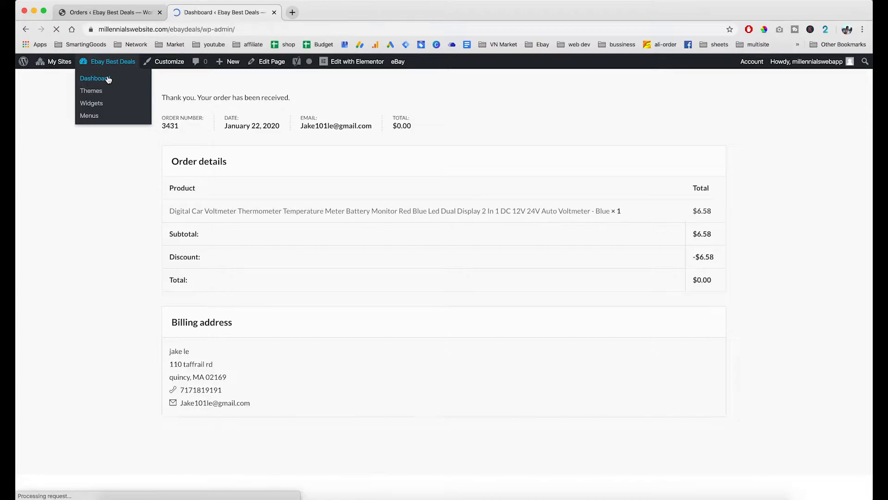
# From the admin dashboard, open WooCommerce > Orders showing #3431 as Processing.
pyautogui.click(93, 78)
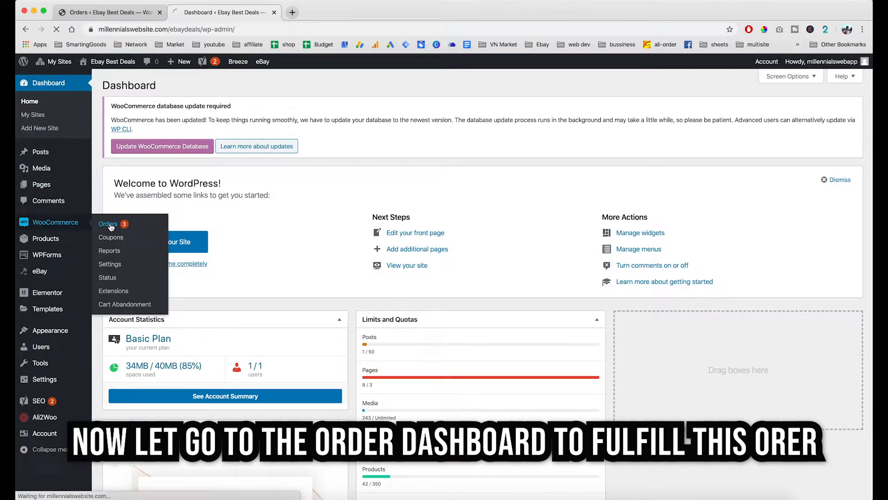
pyautogui.click(108, 224)
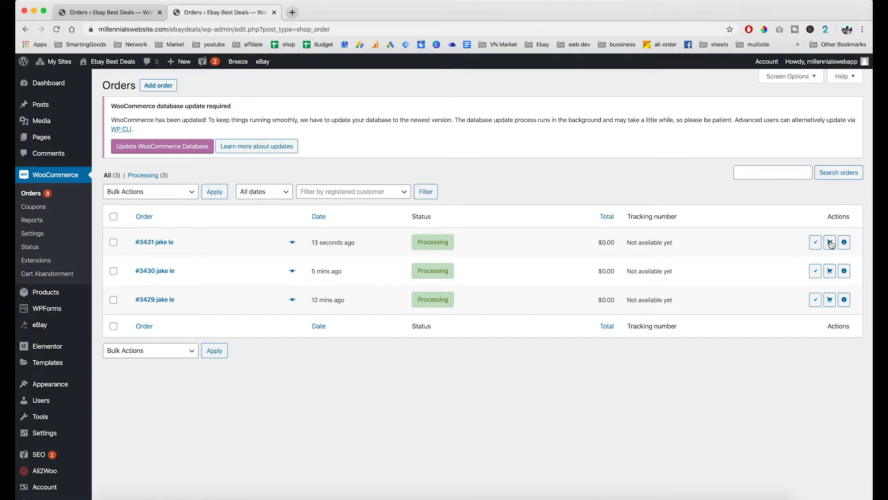
# Launch order fulfillment for #3431, adding the voltmeter to the AliExpress cart.
pyautogui.click(830, 242)
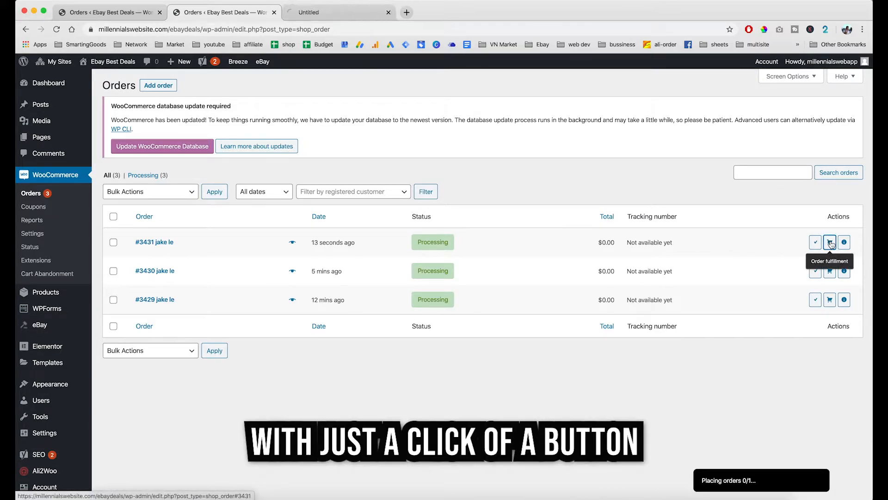
pyautogui.click(830, 242)
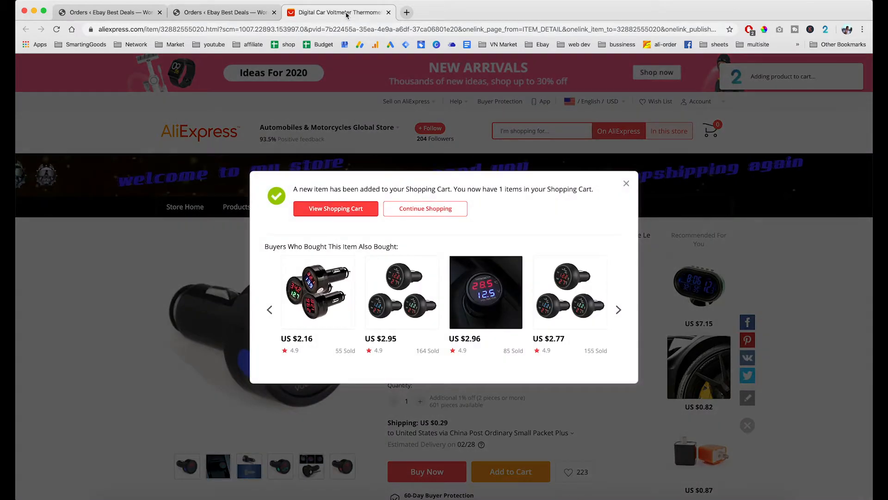
# Switch between the store orders and AliExpress tabs while checkout shipping details auto-fill.
pyautogui.click(111, 12)
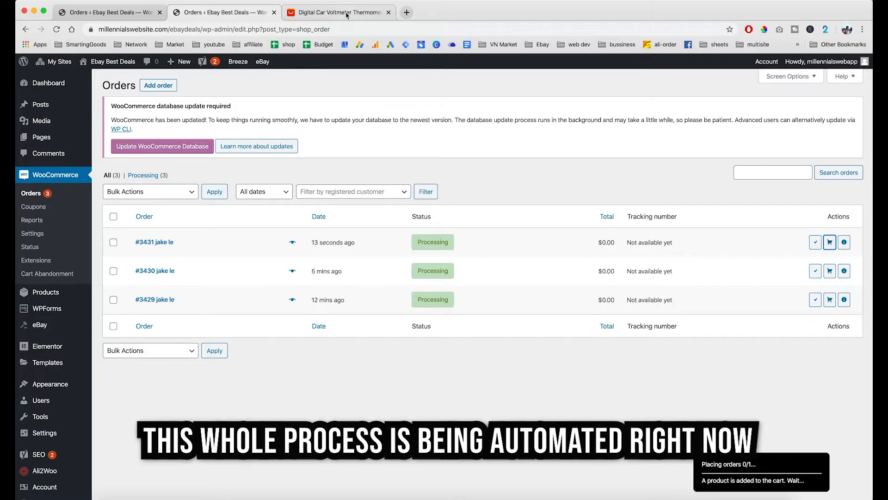
pyautogui.click(337, 13)
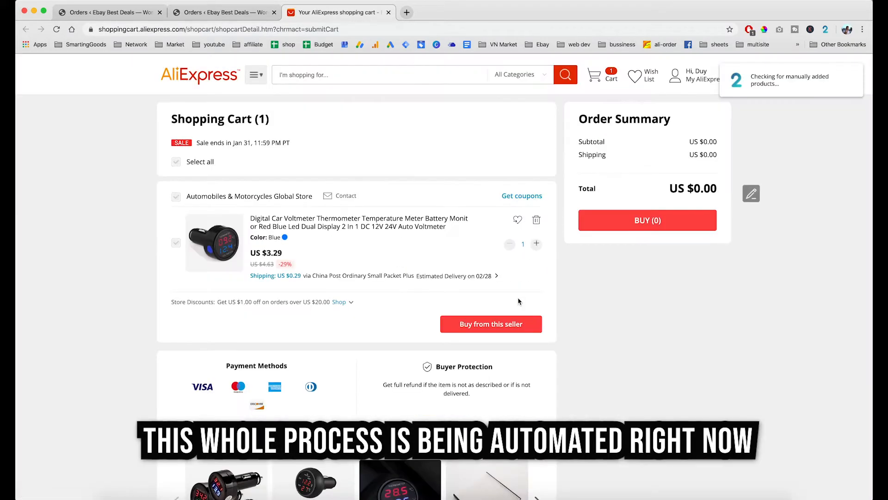
pyautogui.click(221, 11)
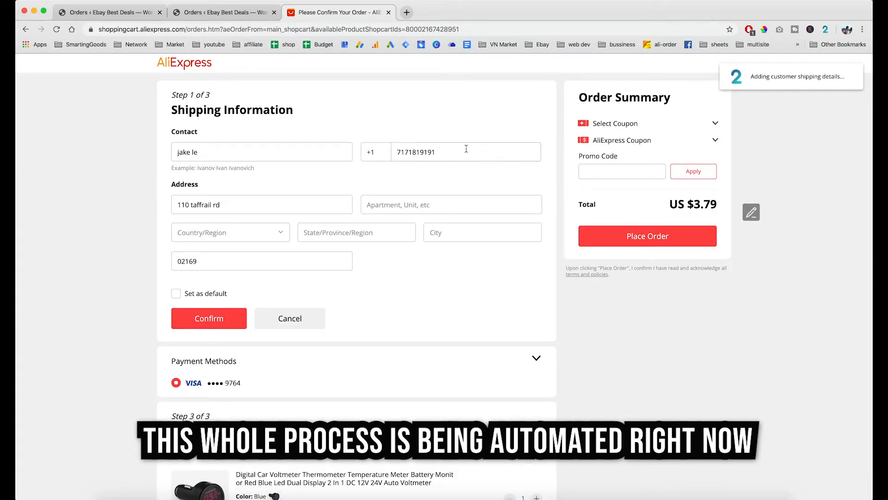
# Fill country, state and city, confirm the address, and place the $3.79 supplier order.
pyautogui.click(230, 232)
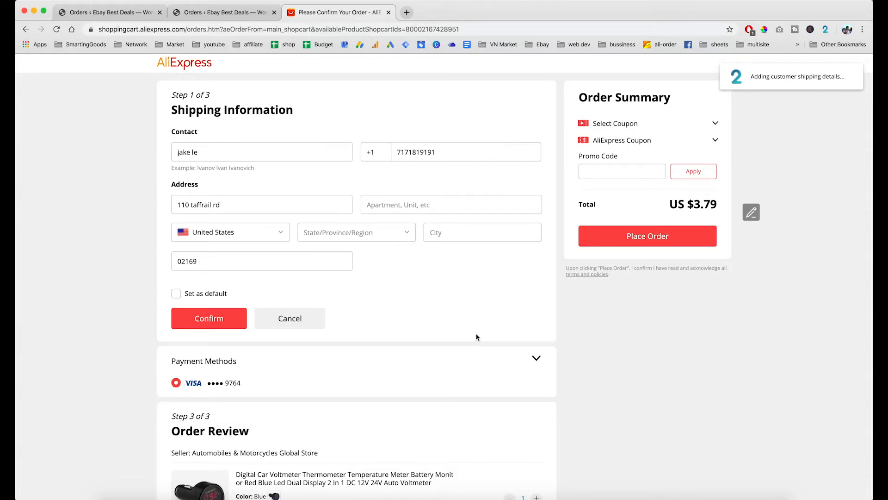
pyautogui.click(357, 231)
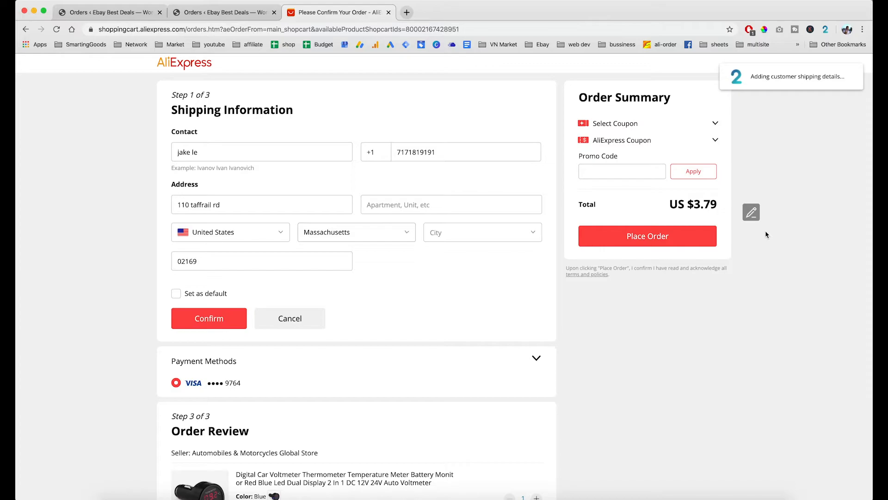
pyautogui.click(483, 232)
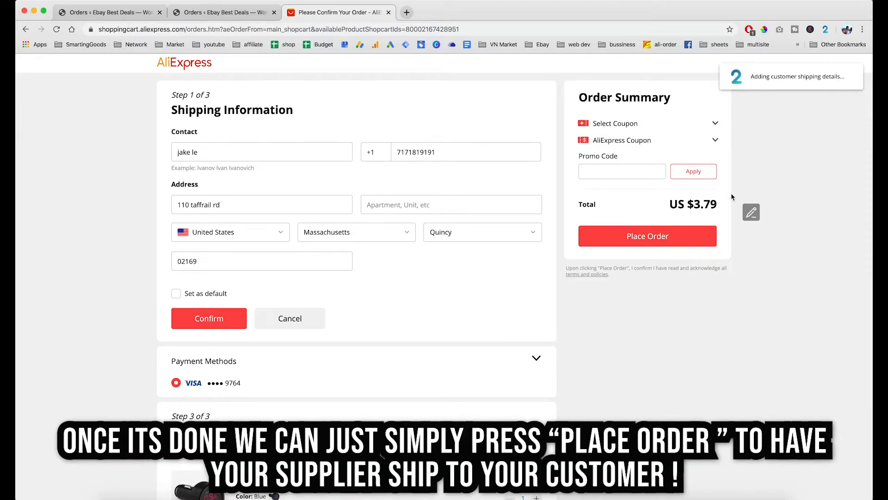
pyautogui.click(209, 318)
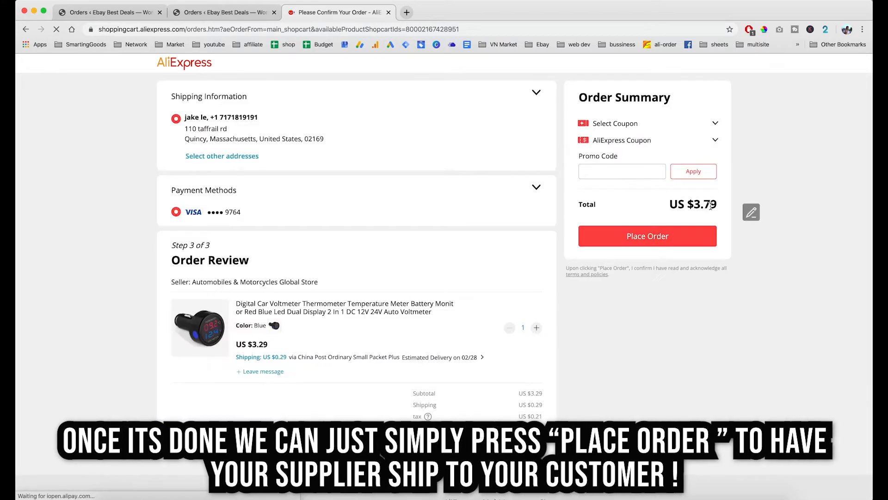
pyautogui.click(648, 236)
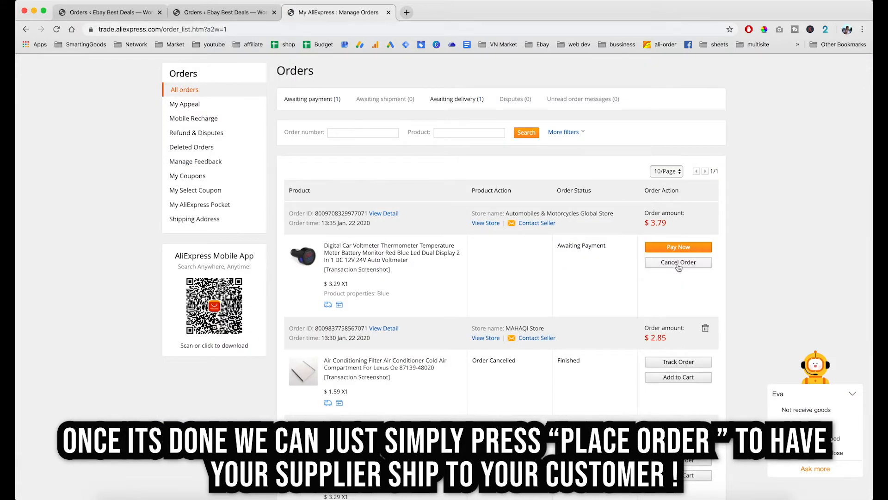
pyautogui.moveTo(389, 242)
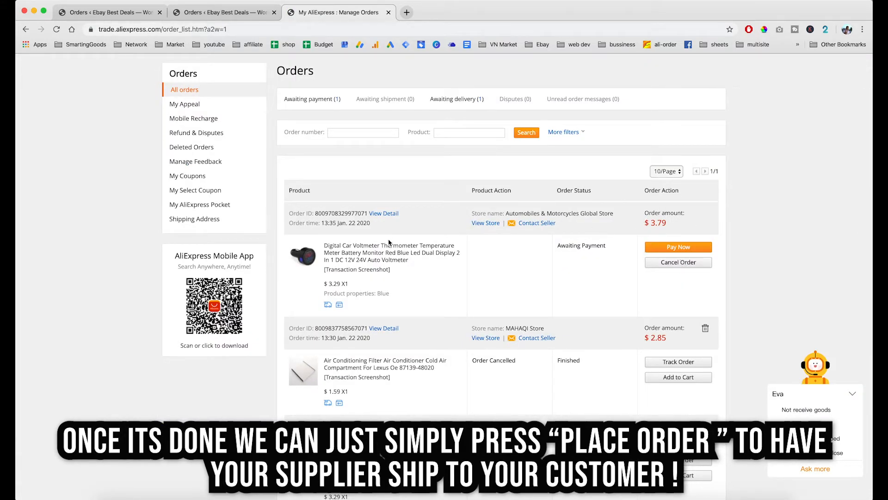
pyautogui.moveTo(398, 249)
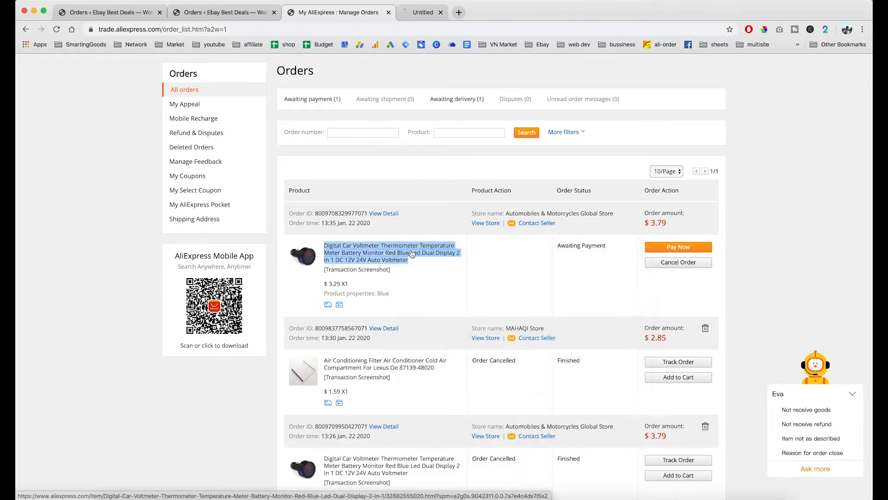
# View the voltmeter's AliExpress product page at US $3.22–3.29, then return to the store home.
pyautogui.click(411, 253)
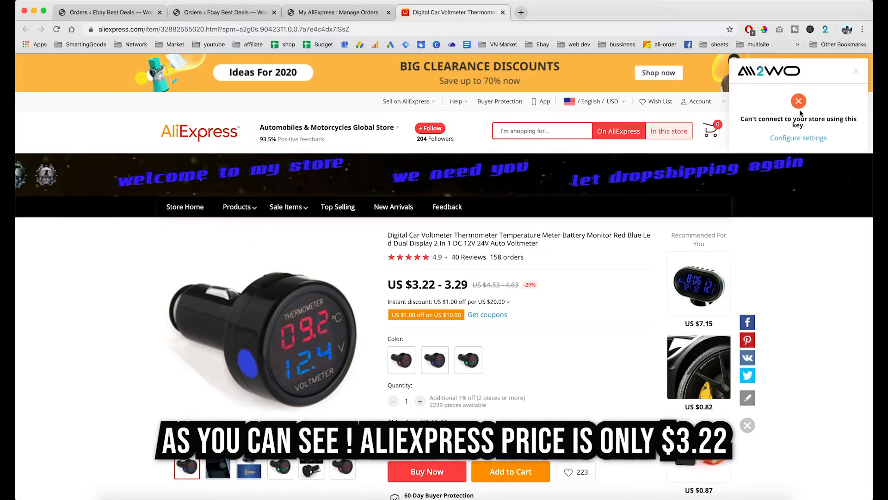
pyautogui.scroll(-3)
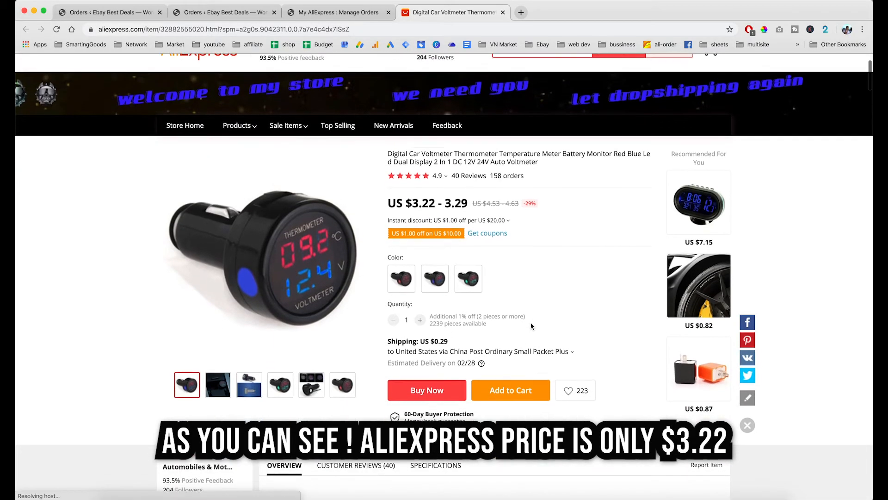
pyautogui.scroll(-3)
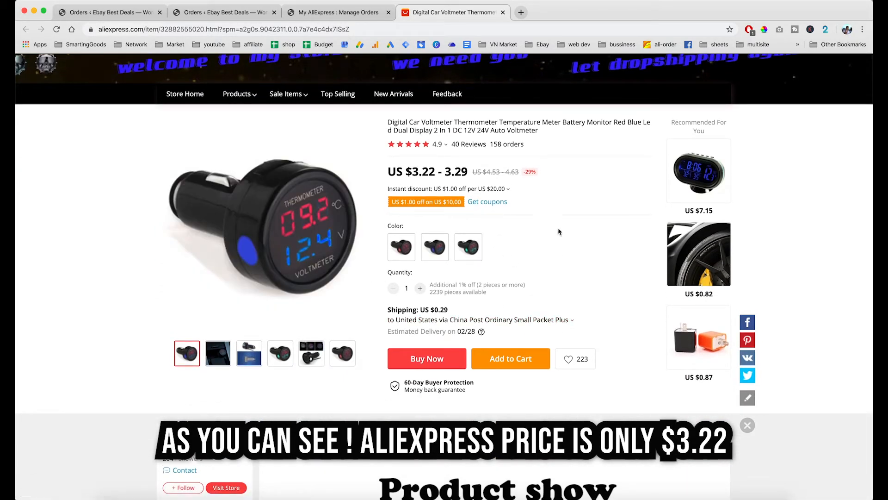
pyautogui.click(223, 12)
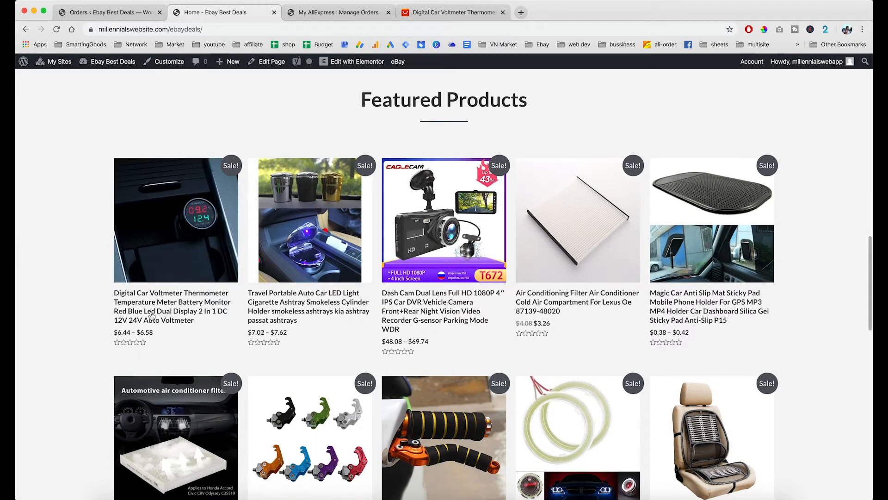
# Compare the store voltmeter page at $6.44–$6.58, then return to the AliExpress page.
pyautogui.click(175, 220)
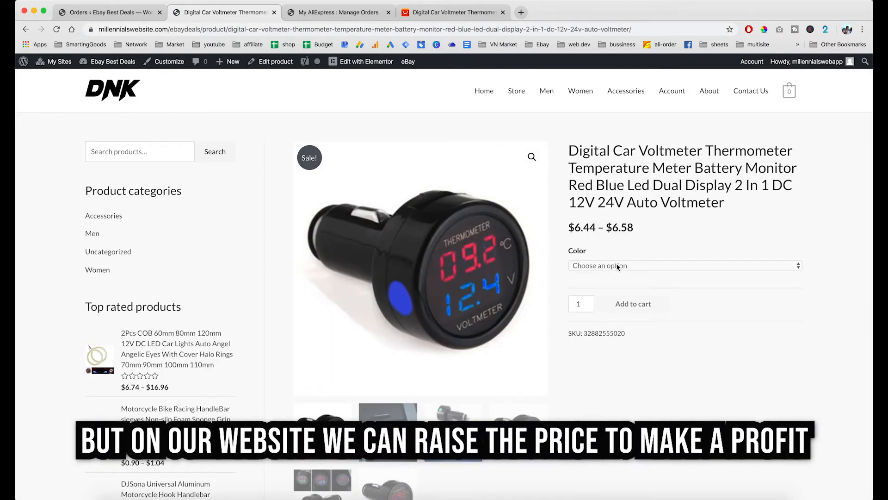
pyautogui.click(685, 265)
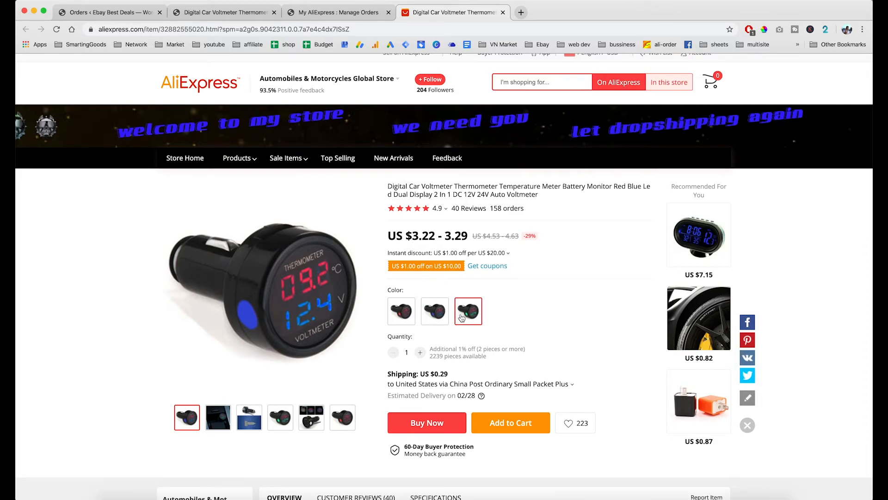
# Check the Green variant's US $3.29 price, then return to the supplier orders list.
pyautogui.click(468, 312)
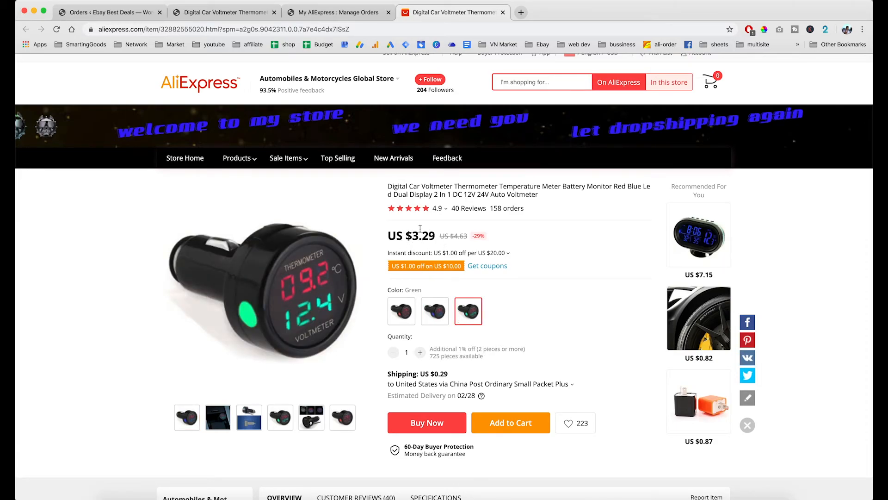
pyautogui.scroll(-3)
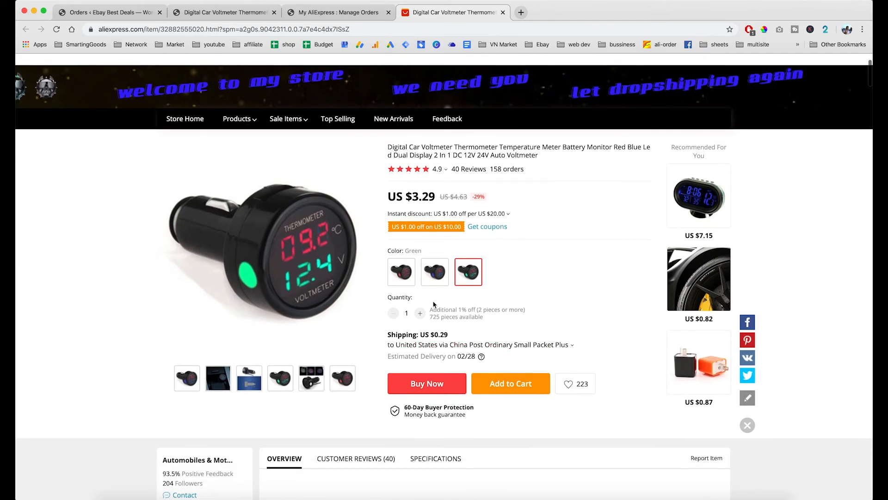
pyautogui.moveTo(536, 357)
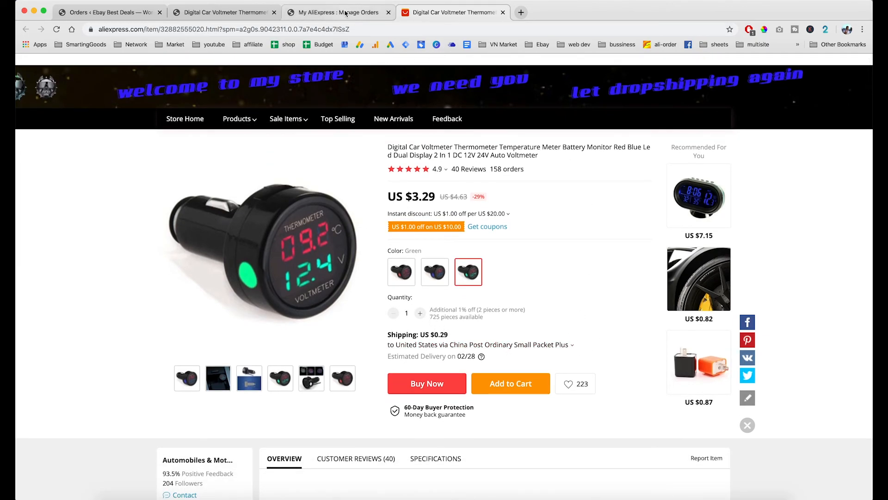
pyautogui.click(341, 12)
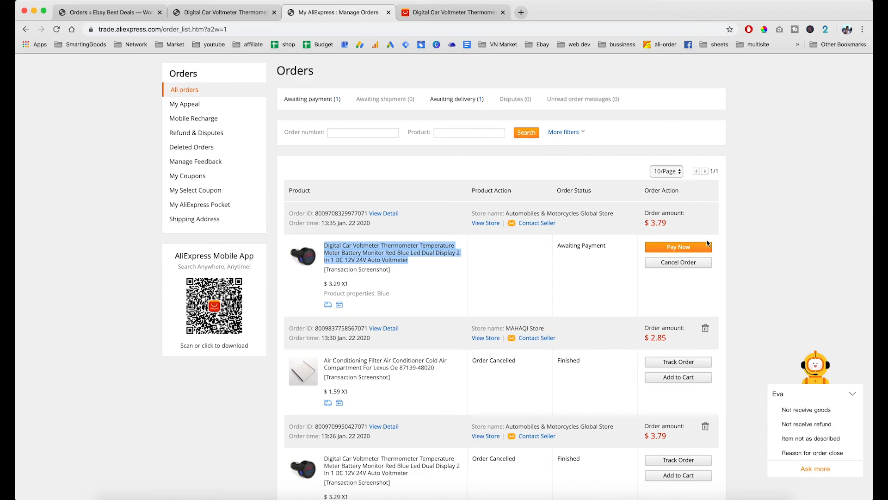